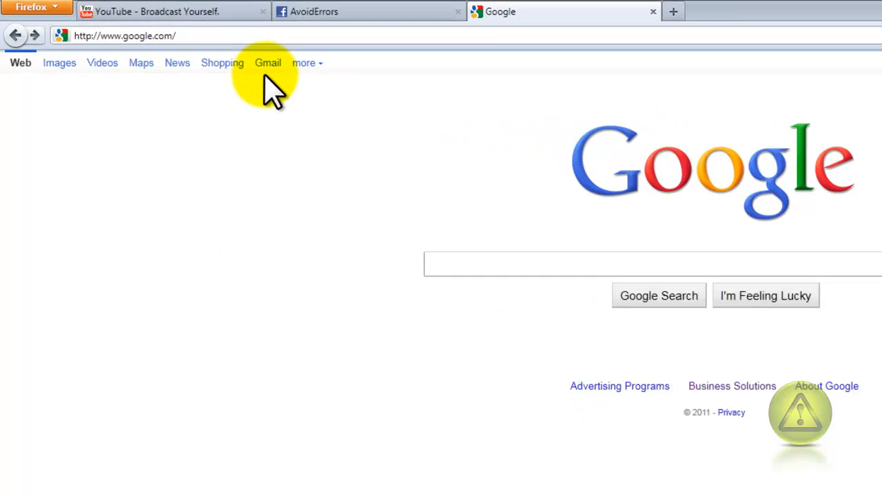
# Go from the Google homepage into the Gmail inbox and open Mail settings from the gear menu.
pyautogui.click(267, 62)
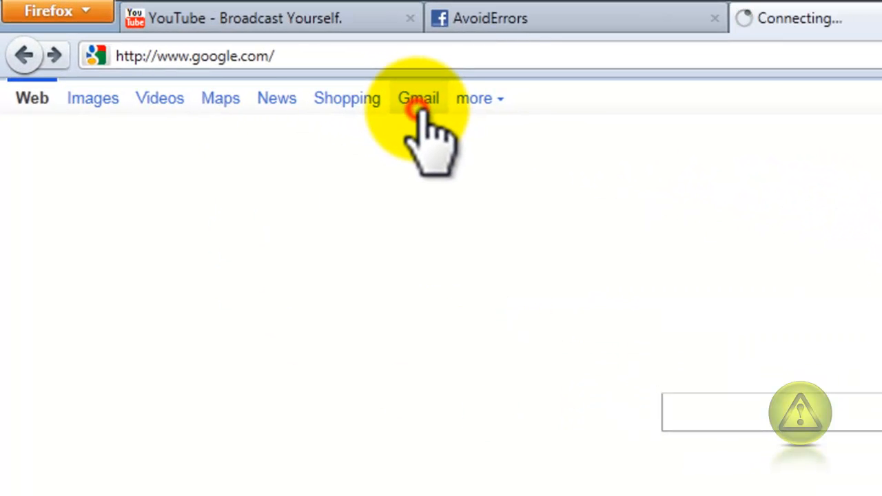
pyautogui.click(417, 111)
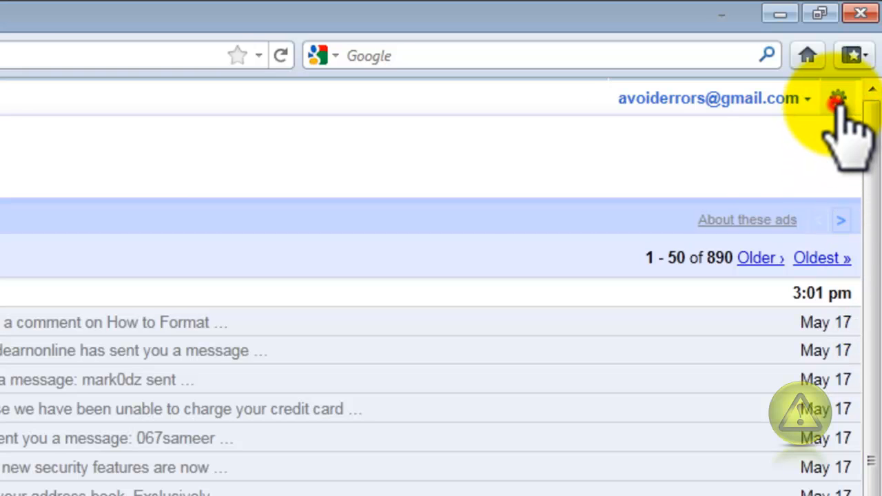
pyautogui.click(838, 99)
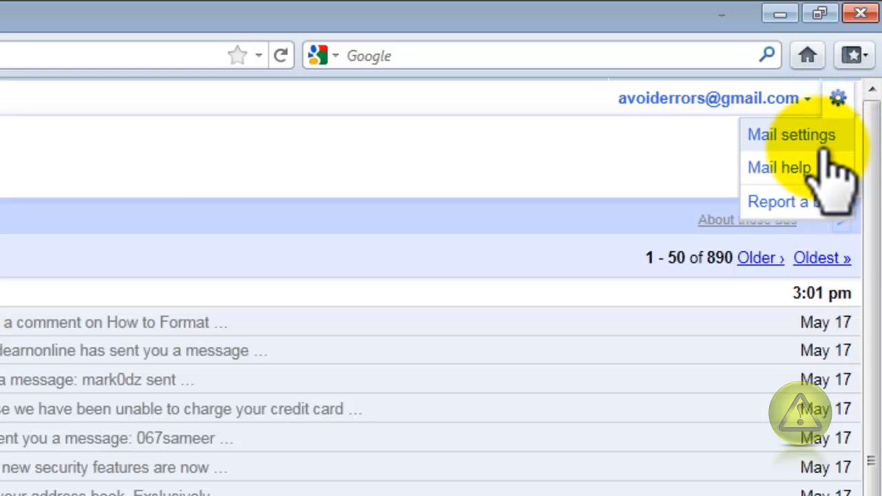
pyautogui.moveTo(826, 179)
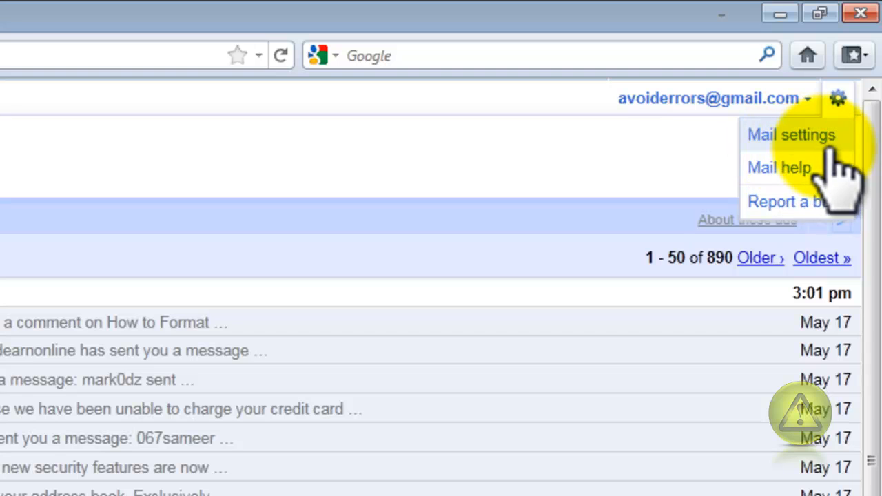
pyautogui.click(789, 135)
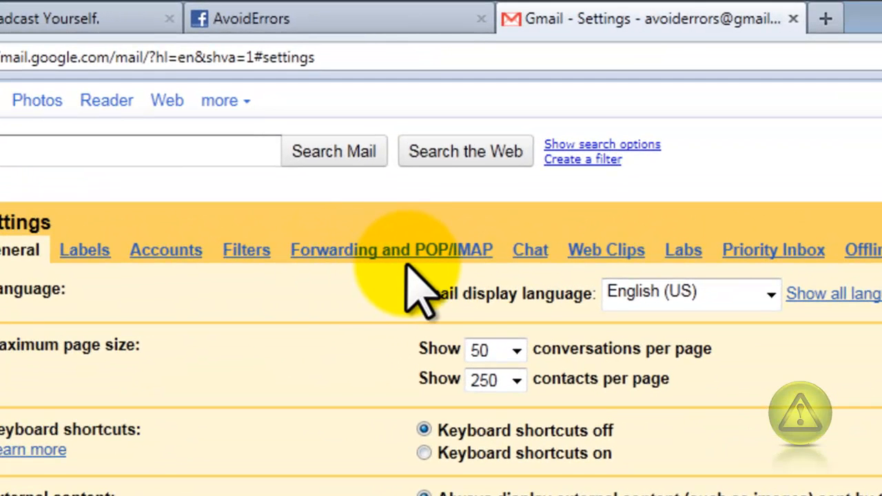
# Confirm Enable IMAP on Gmail's Forwarding and POP/IMAP tab and save the changes.
pyautogui.click(394, 250)
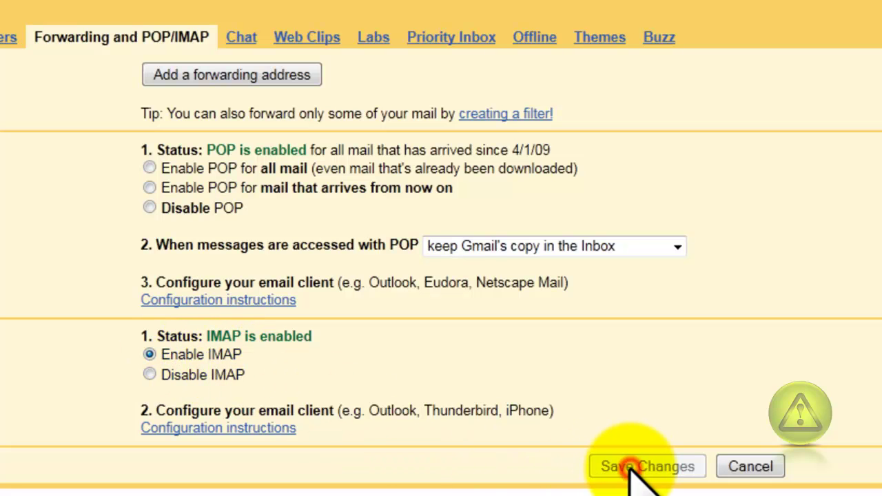
pyautogui.click(647, 465)
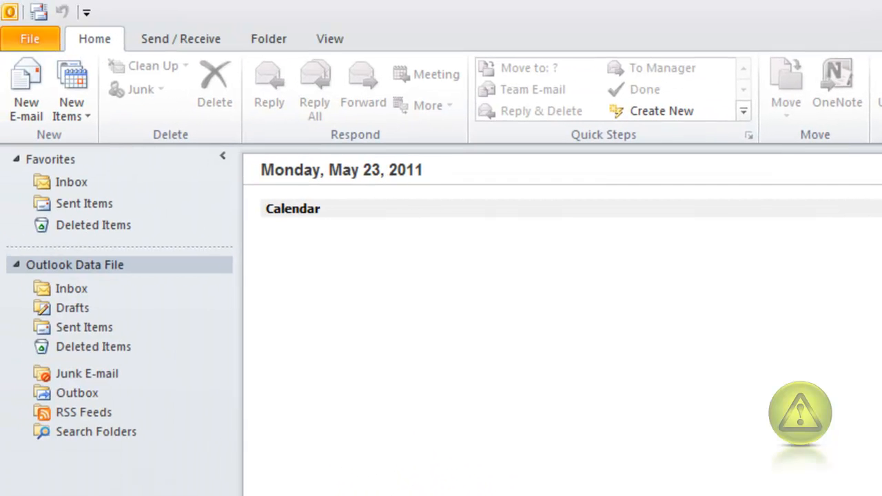
pyautogui.moveTo(131, 107)
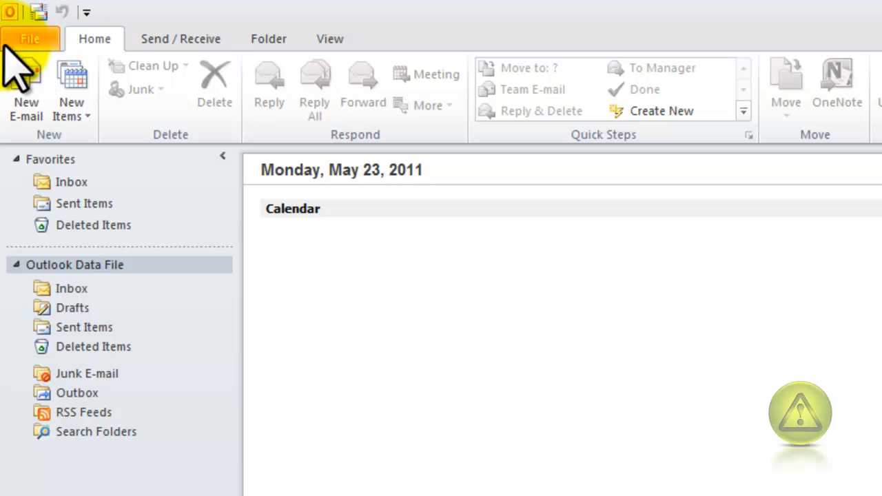
# Launch Outlook's Add New Account wizard from the File Info page.
pyautogui.click(31, 38)
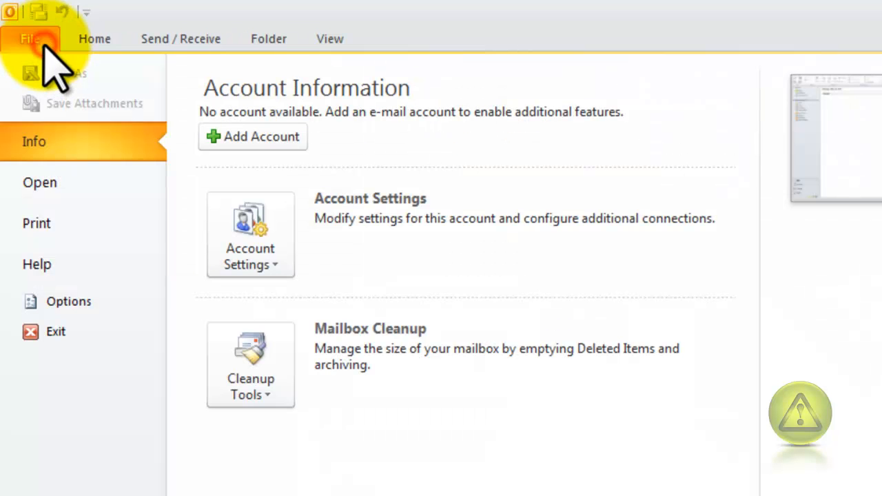
pyautogui.moveTo(257, 145)
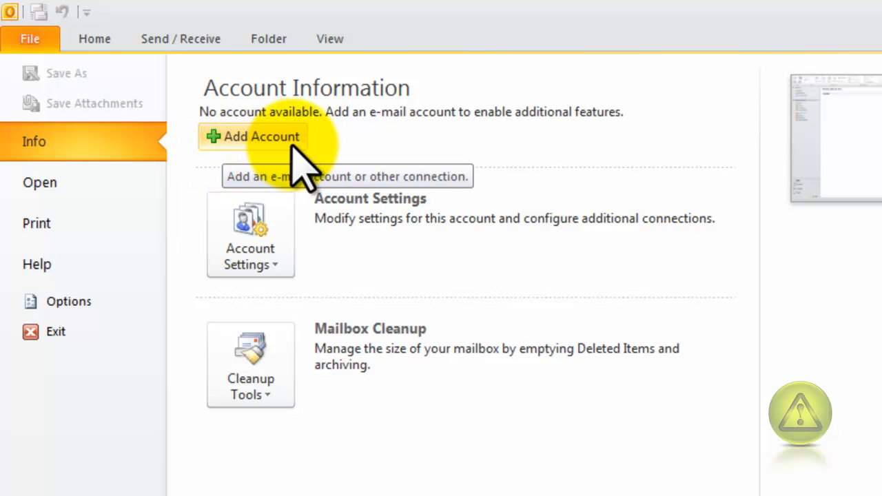
pyautogui.click(253, 135)
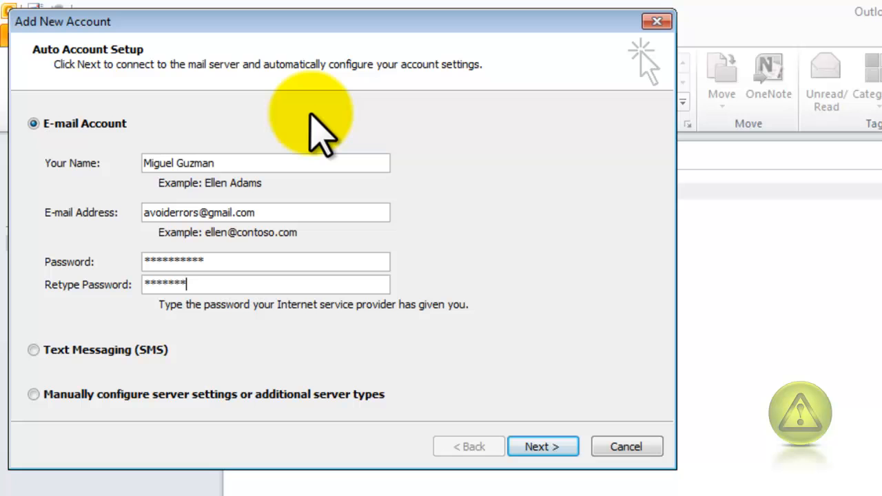
# Enter the Gmail name, address and matching passwords, then run Auto Account Setup.
pyautogui.write('***')
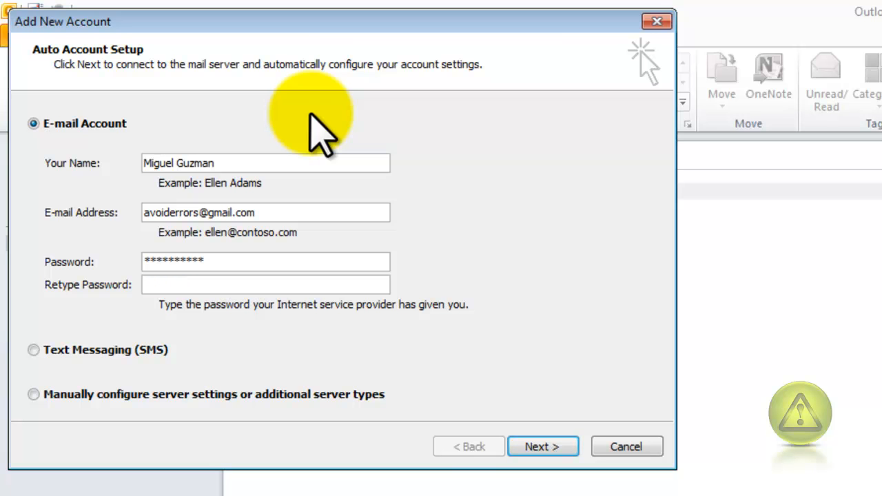
pyautogui.write('***')
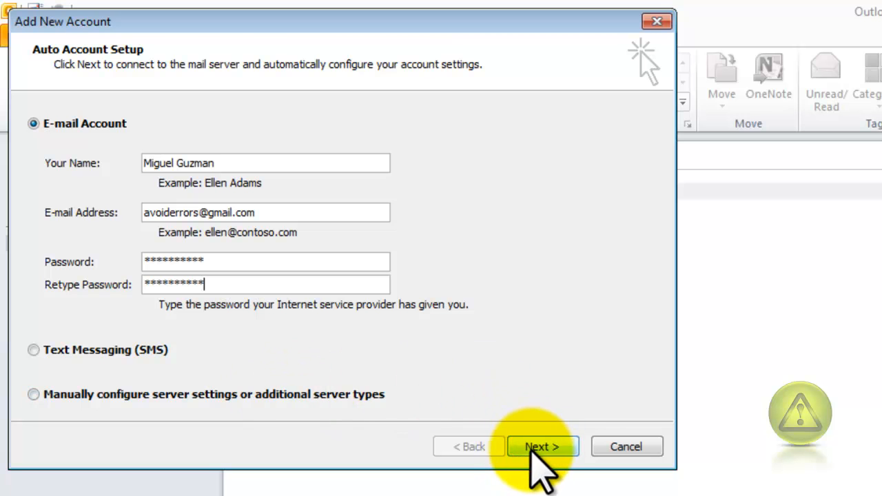
pyautogui.click(543, 446)
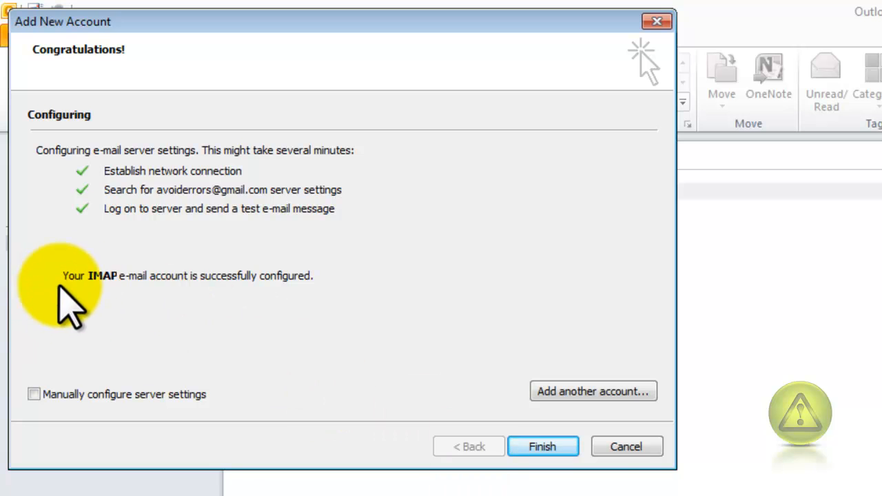
pyautogui.moveTo(316, 327)
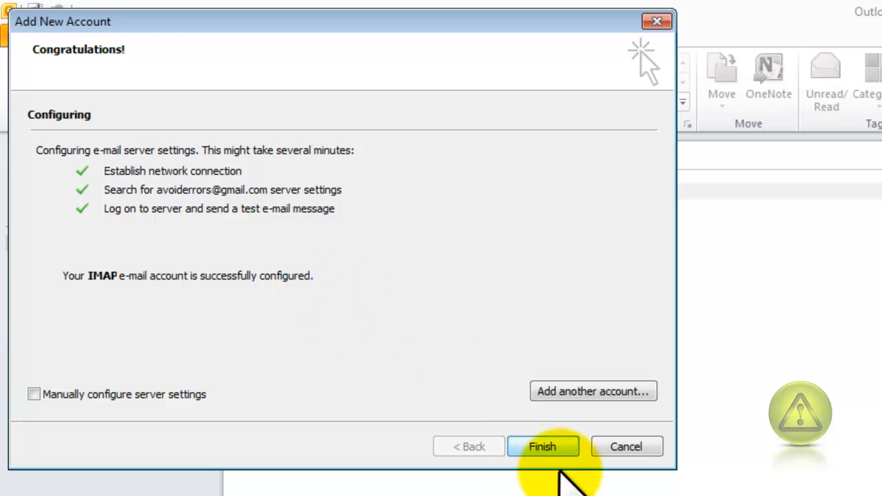
# Finish the wizard after Outlook reports the Gmail IMAP account configured.
pyautogui.click(543, 445)
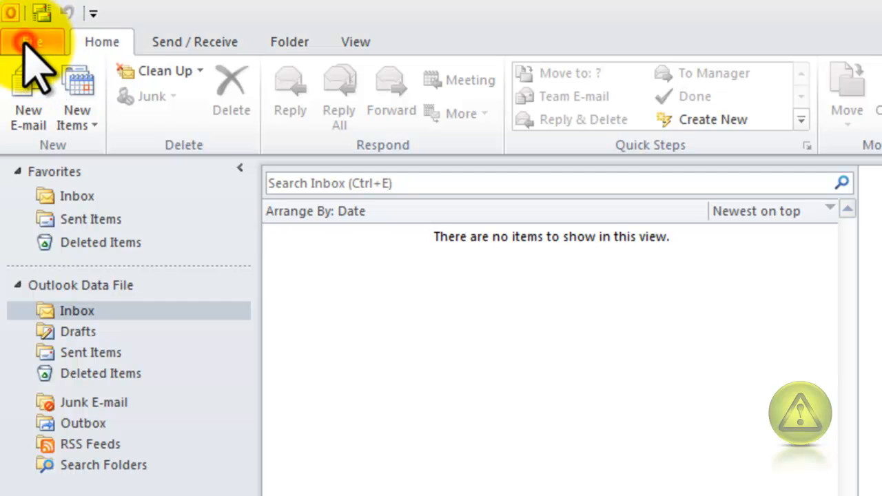
# Start a new Add Account wizard choosing manual server settings or additional server types.
pyautogui.click(33, 41)
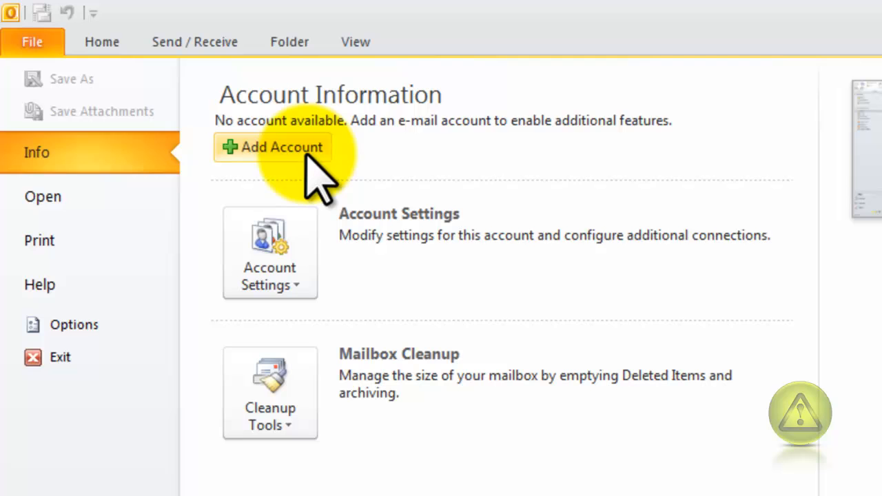
pyautogui.click(273, 147)
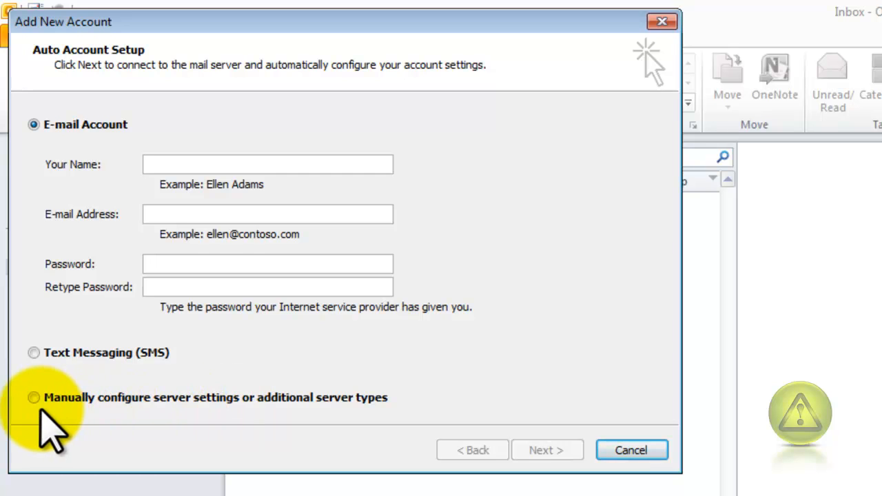
pyautogui.click(31, 399)
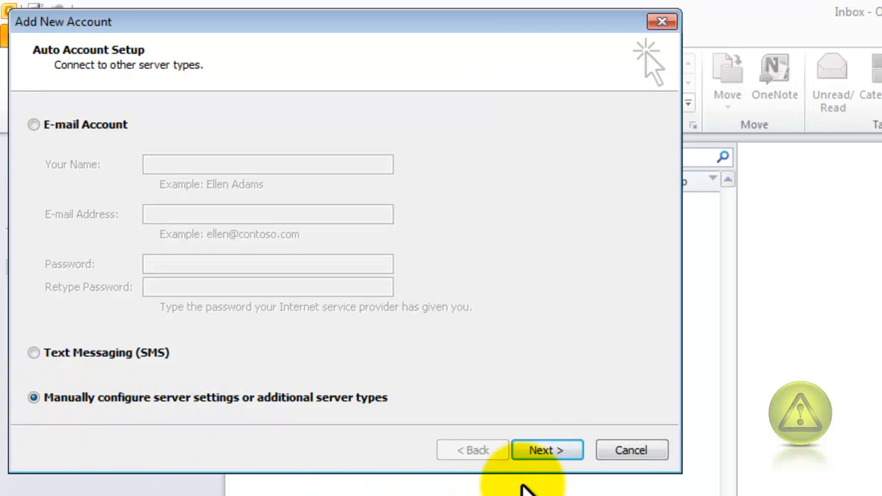
pyautogui.click(547, 450)
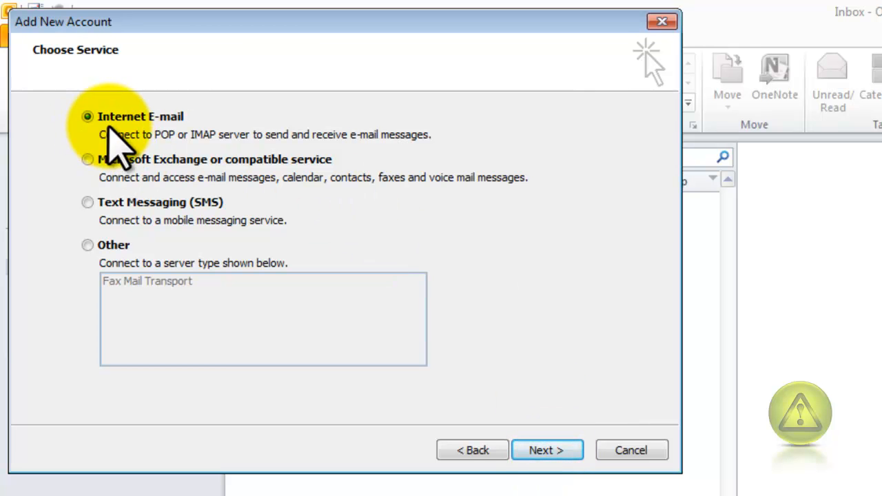
pyautogui.moveTo(127, 172)
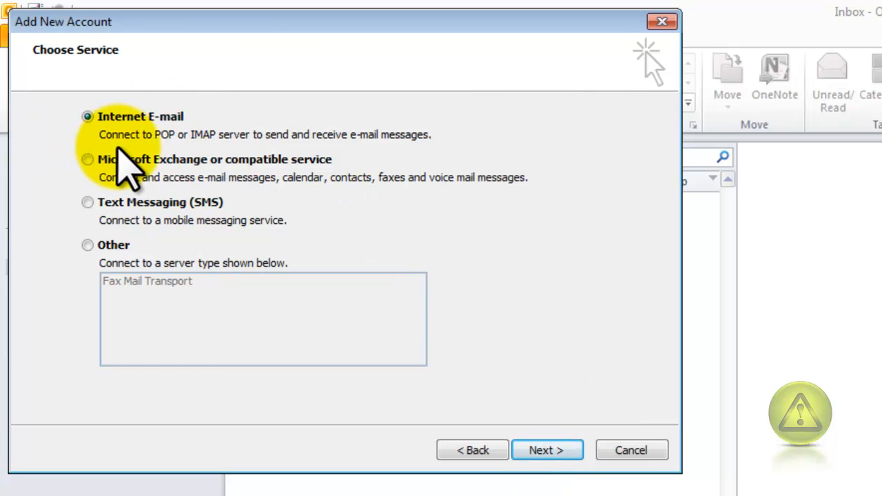
pyautogui.moveTo(210, 175)
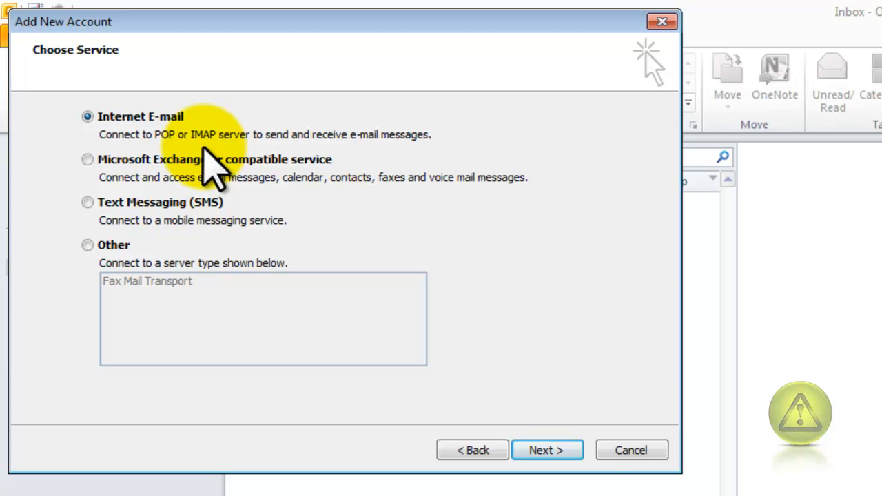
# Choose the Internet E-mail service and advance to its settings page.
pyautogui.click(548, 450)
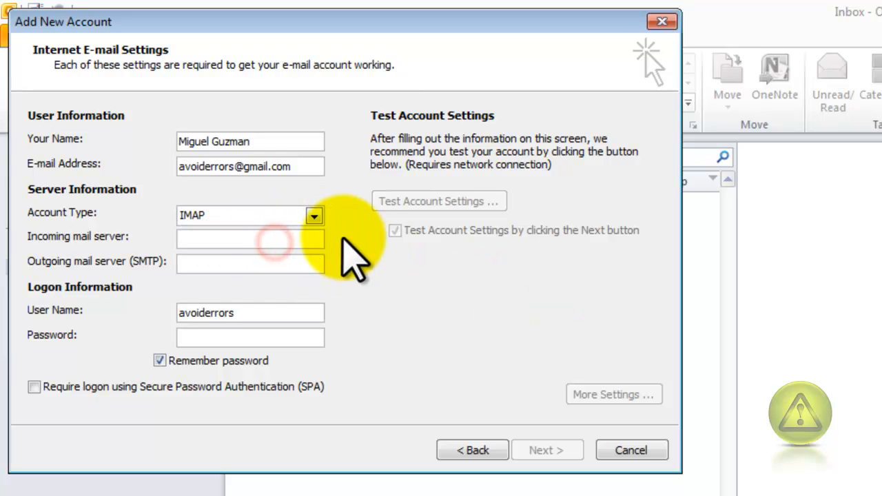
# Enter imap.gmail.com and smtp.gmail.com servers plus the Gmail user name and password.
pyautogui.write('imap.gmail.com')
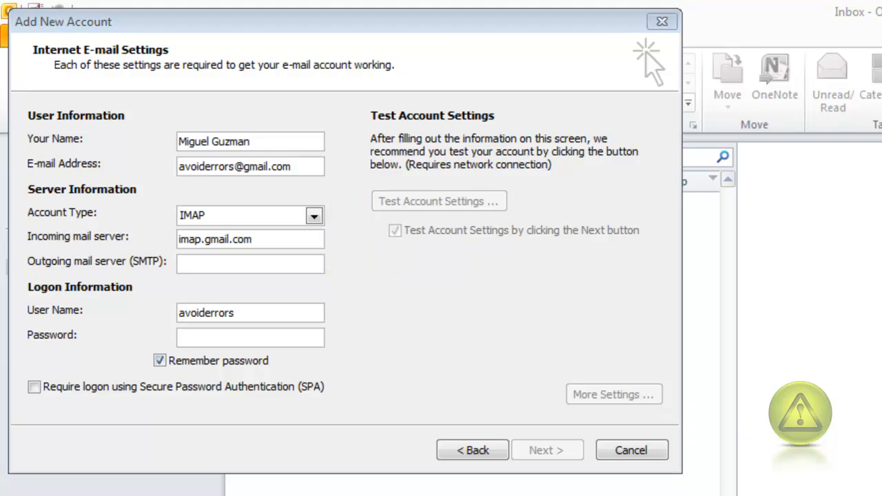
pyautogui.write('smtp.gmail.com')
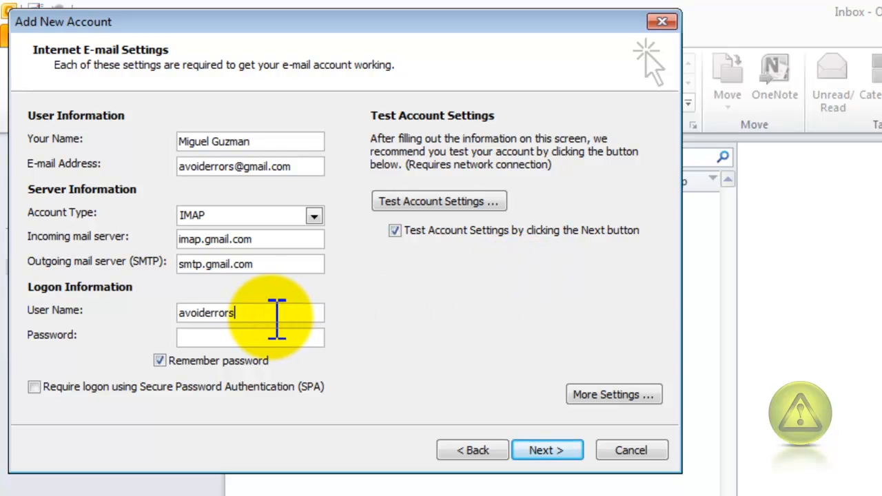
pyautogui.write('@gmal')
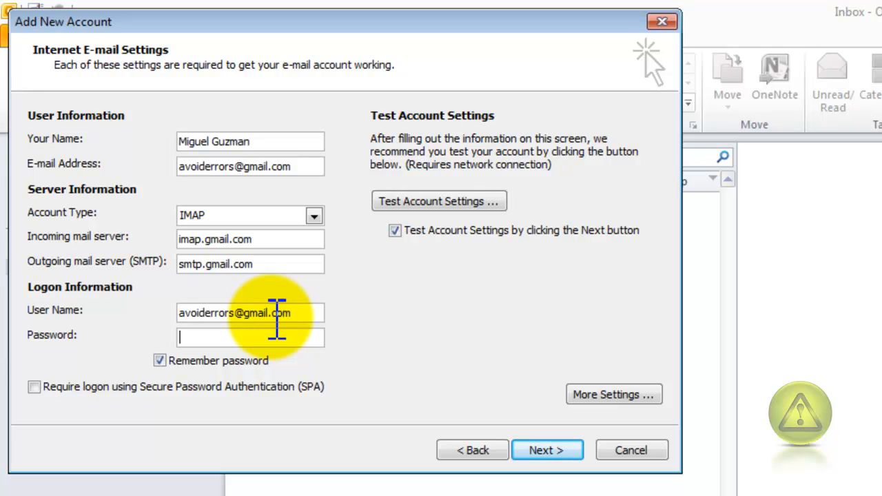
pyautogui.write('*')
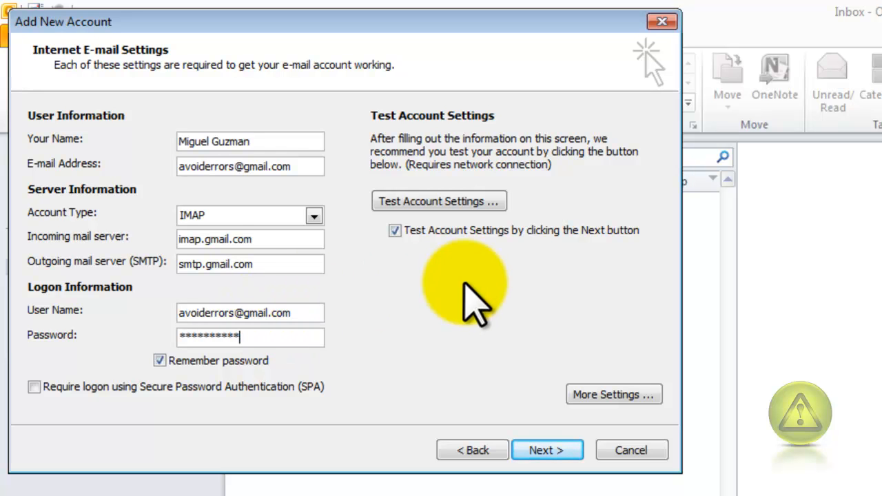
pyautogui.click(438, 200)
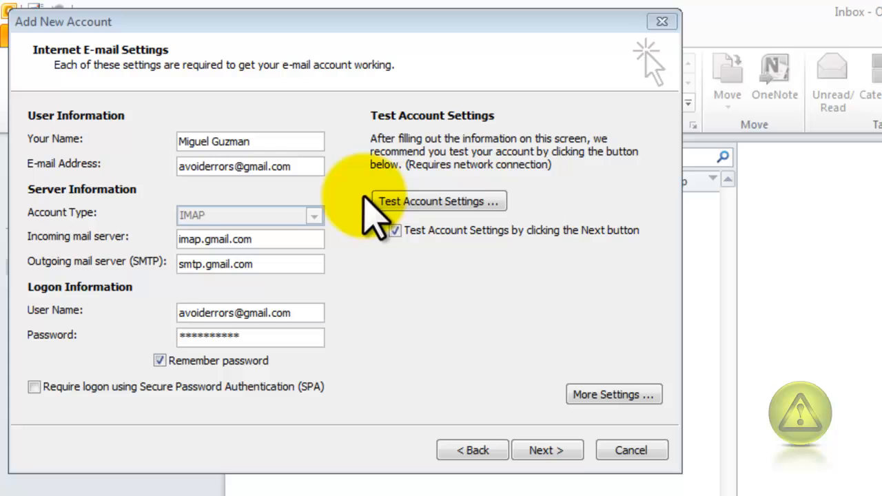
pyautogui.moveTo(344, 290)
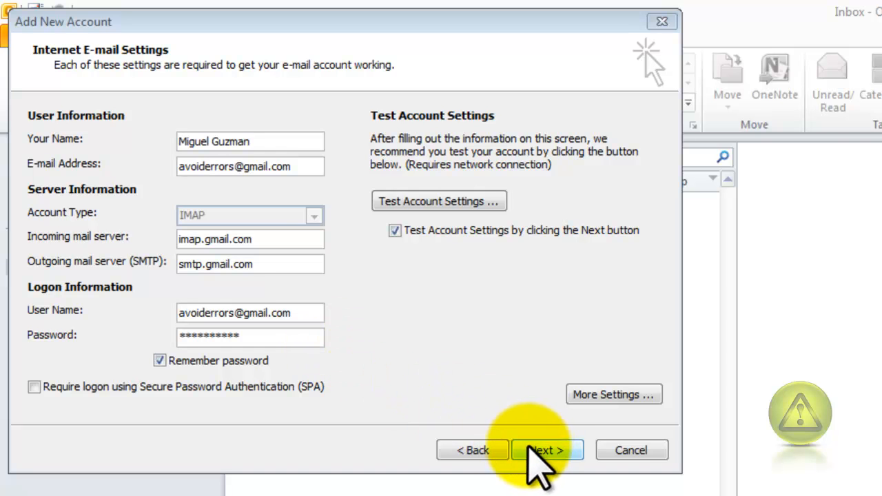
pyautogui.moveTo(531, 427)
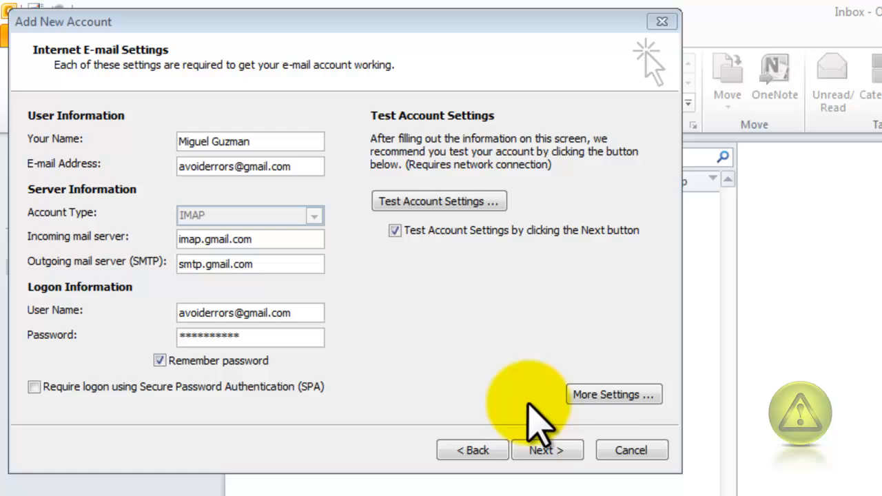
pyautogui.click(614, 394)
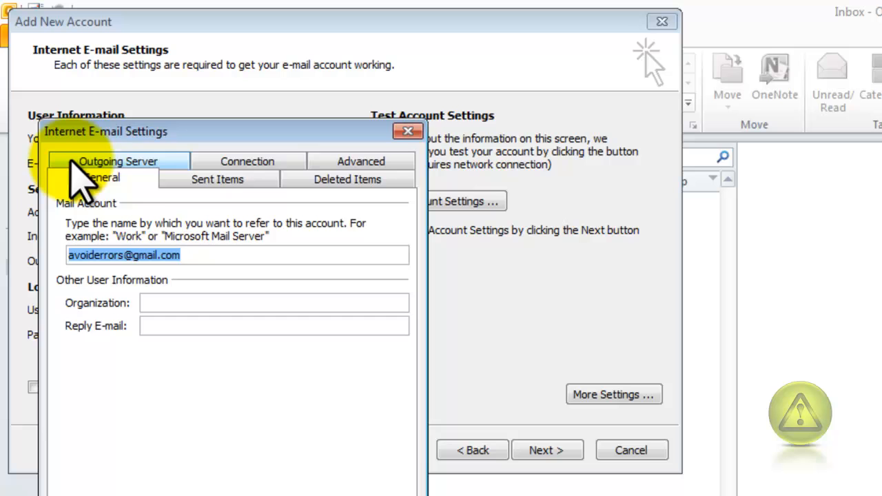
# Turn on SMTP authentication on the Outgoing Server tab, reusing incoming server credentials.
pyautogui.click(118, 162)
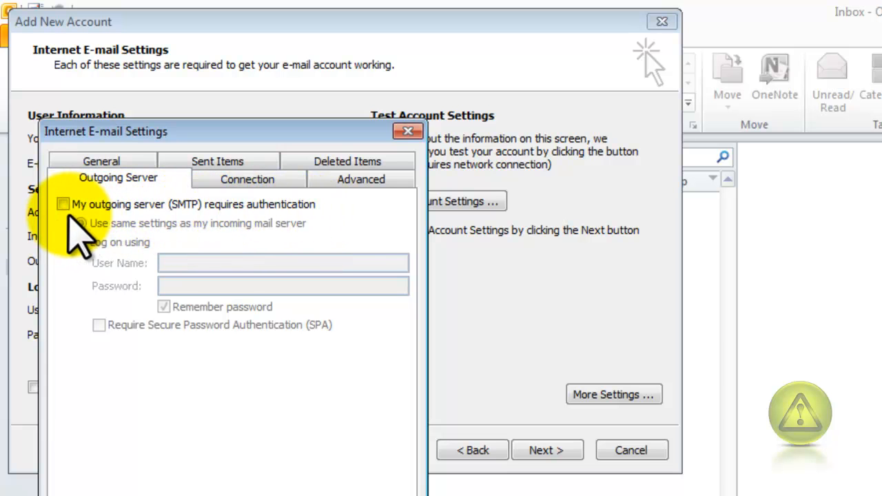
pyautogui.click(63, 203)
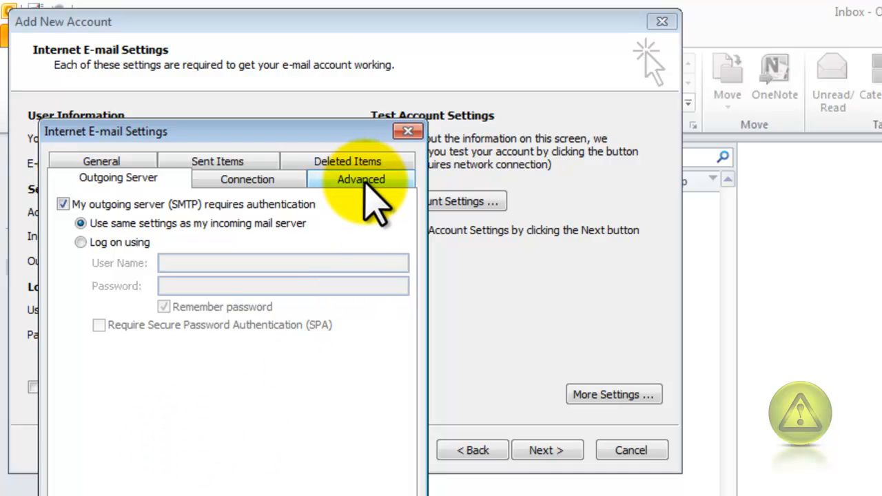
# On the Advanced tab, use SSL for IMAP port 993 and TLS for SMTP port 587, then confirm.
pyautogui.click(360, 180)
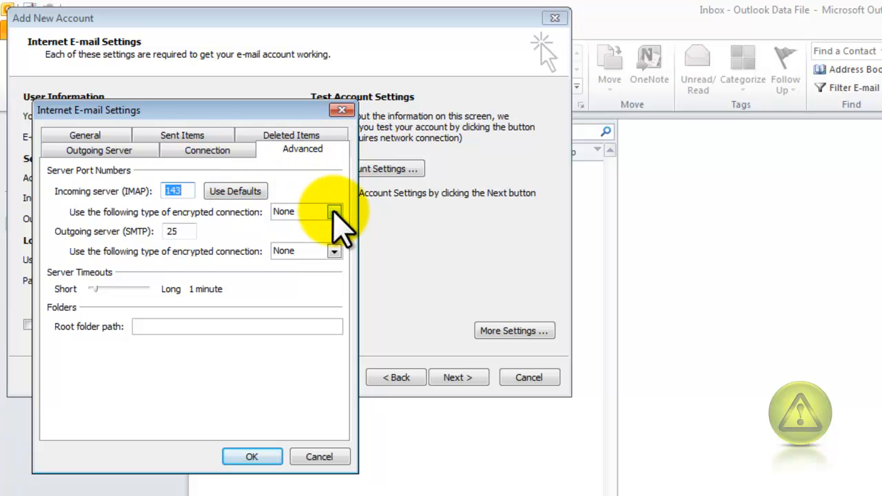
pyautogui.click(336, 211)
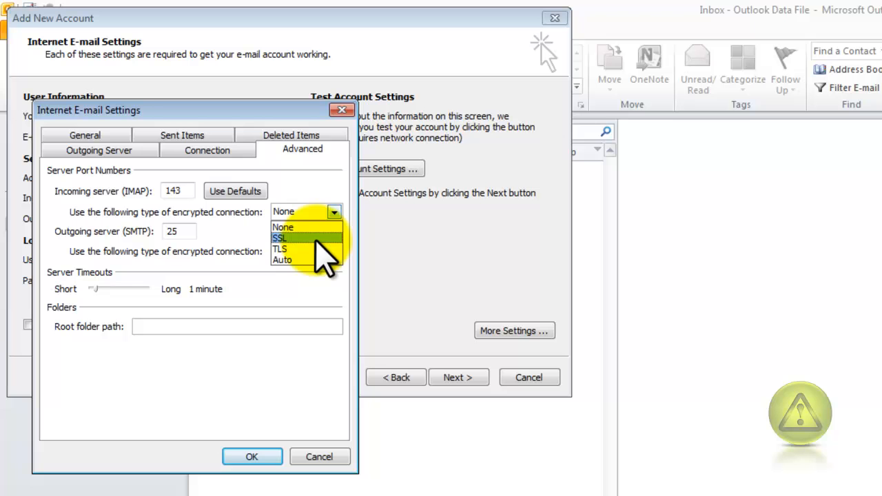
pyautogui.click(280, 237)
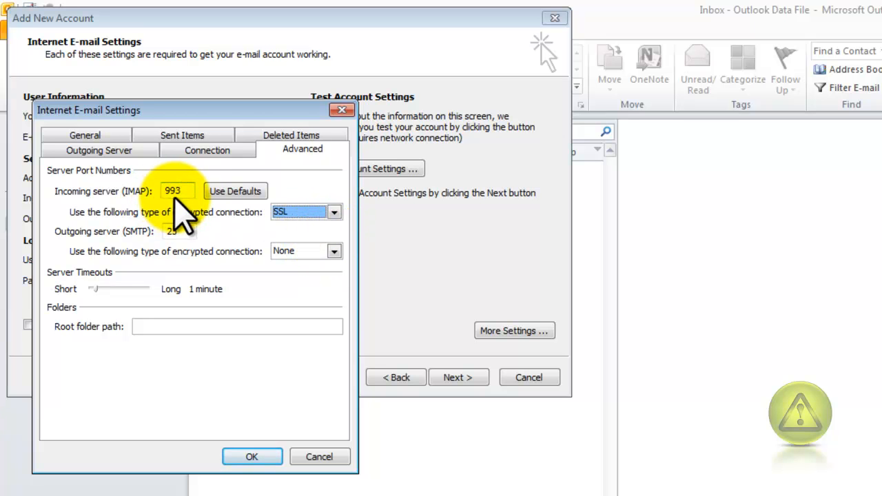
pyautogui.click(330, 251)
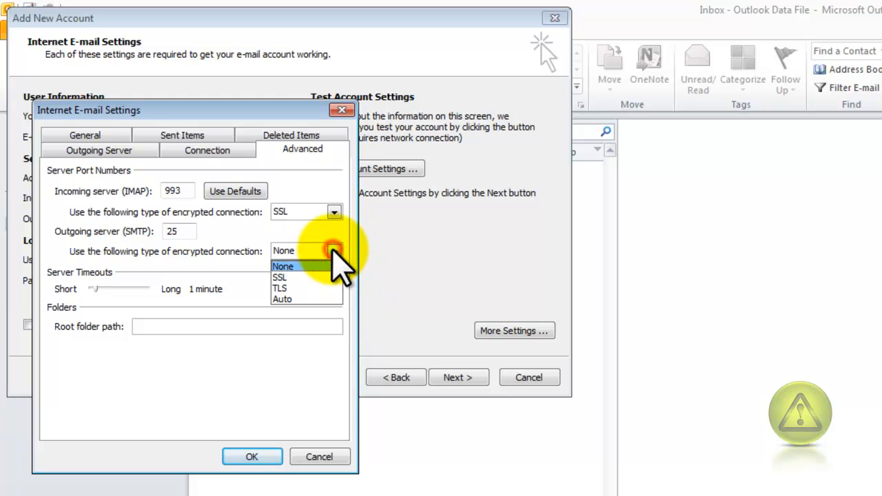
pyautogui.click(281, 288)
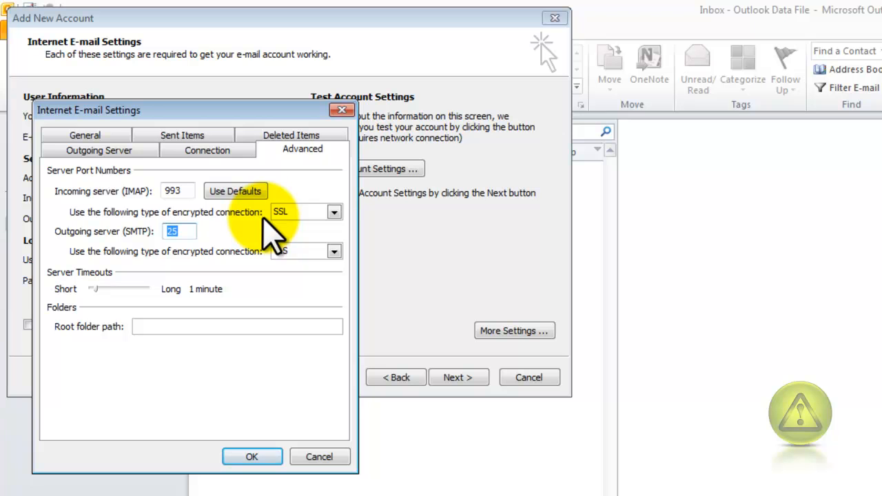
pyautogui.write('587')
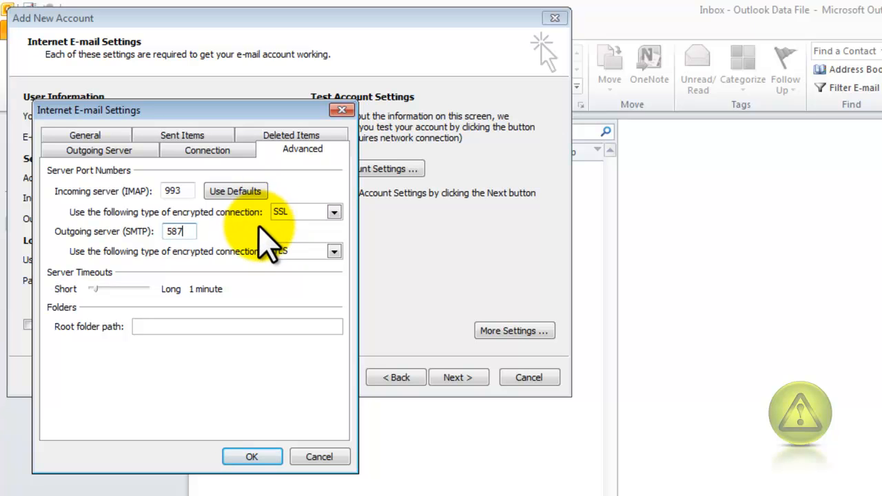
pyautogui.click(251, 457)
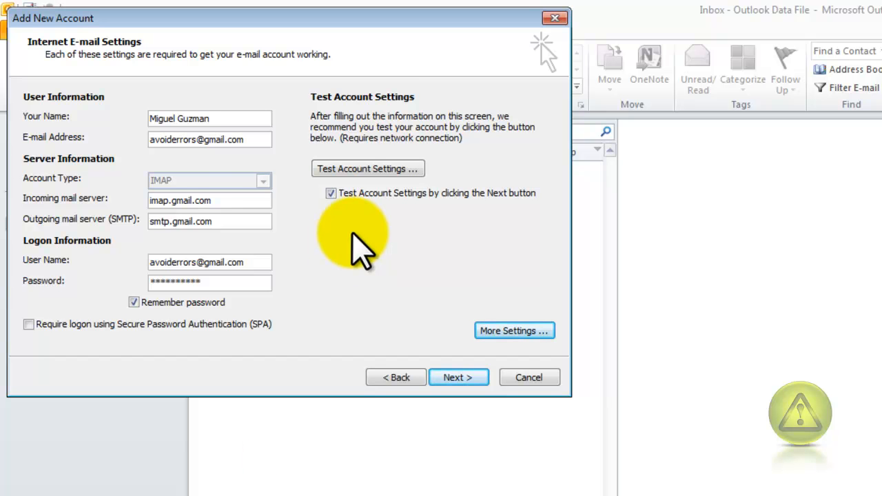
# Pass both account tests (logon and test message), then finish the Add New Account wizard.
pyautogui.click(368, 168)
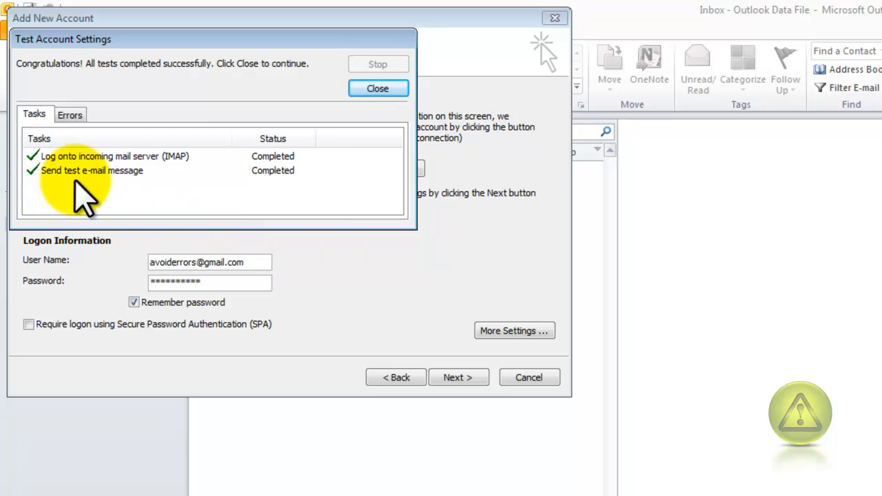
pyautogui.moveTo(441, 227)
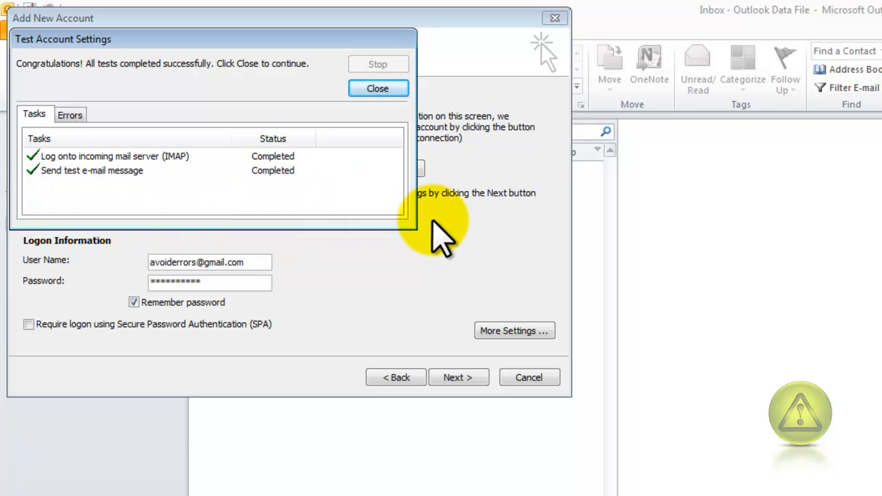
pyautogui.click(379, 89)
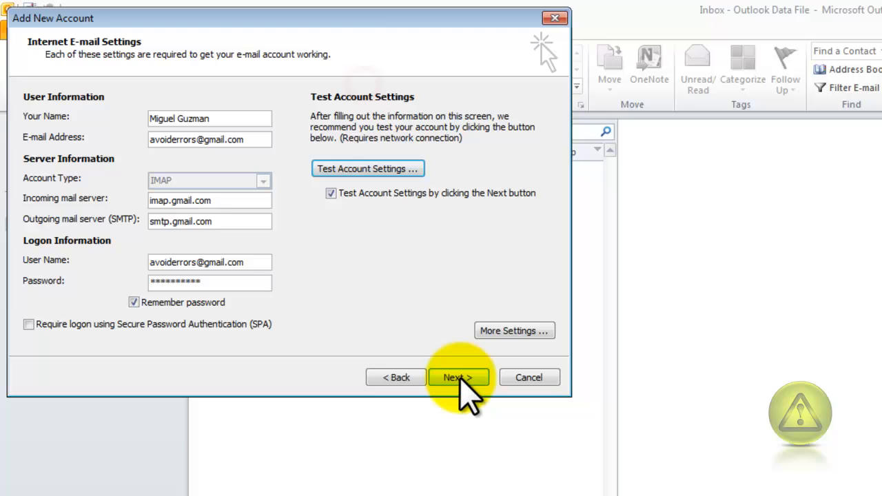
pyautogui.click(459, 377)
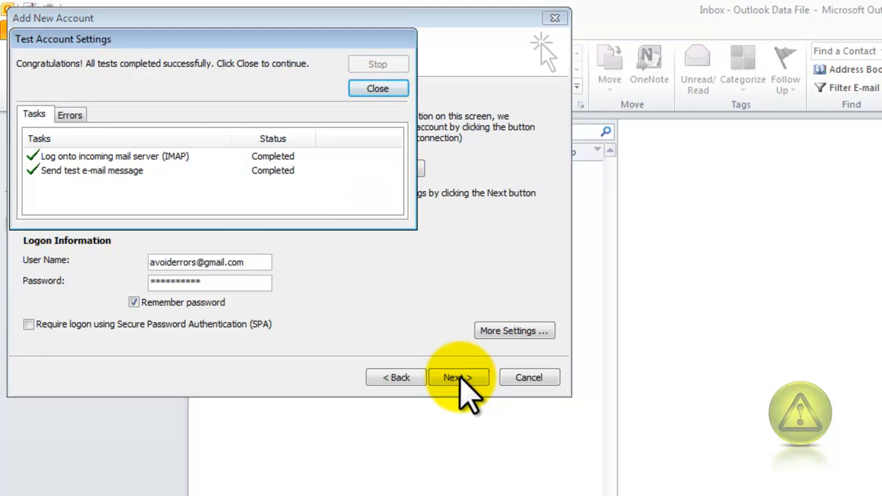
pyautogui.click(459, 377)
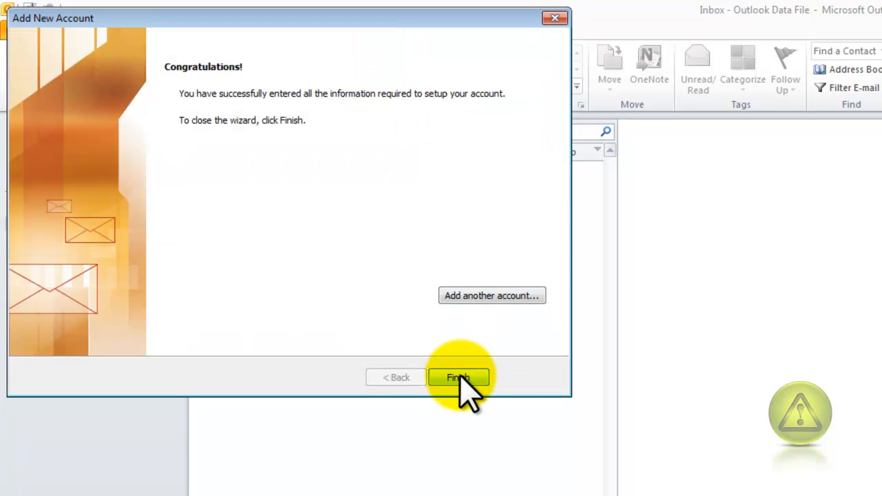
pyautogui.click(458, 376)
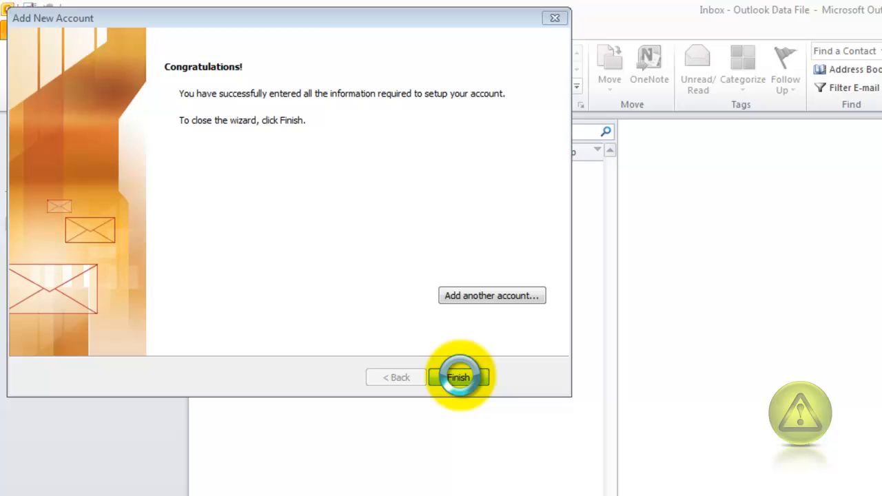
pyautogui.click(459, 376)
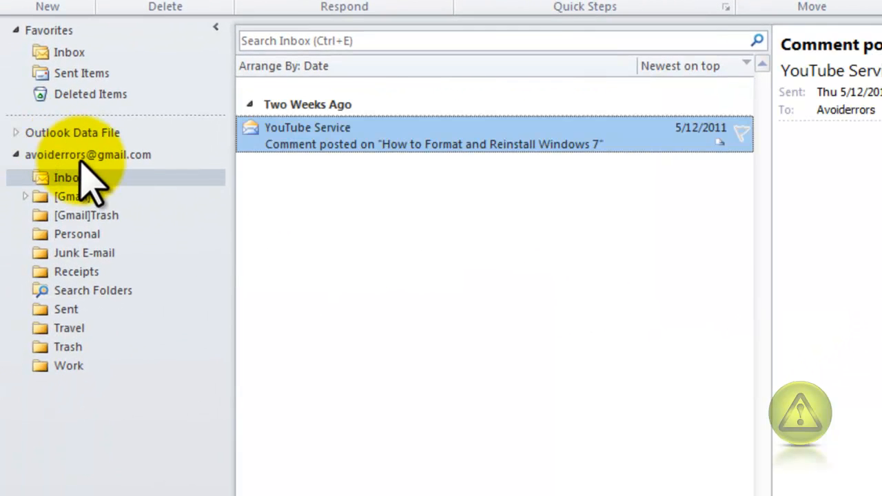
# Open the Gmail account's Inbox in Outlook's navigation pane to view the test messages.
pyautogui.click(67, 177)
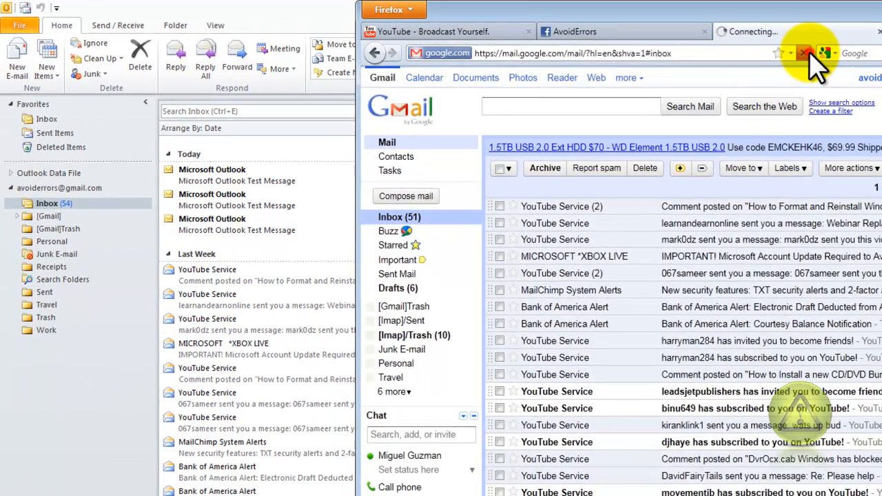
# Reload Gmail, delete a Microsoft Outlook Test Message, and refresh the page to compare.
pyautogui.click(803, 49)
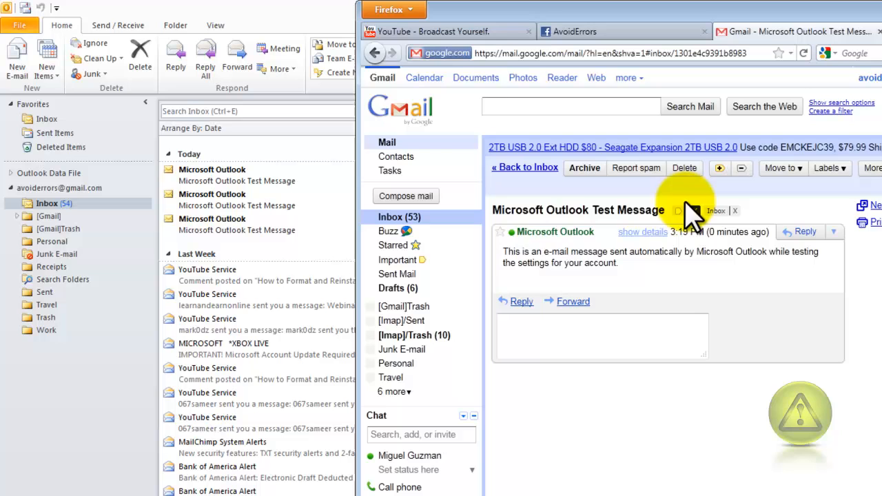
pyautogui.click(524, 166)
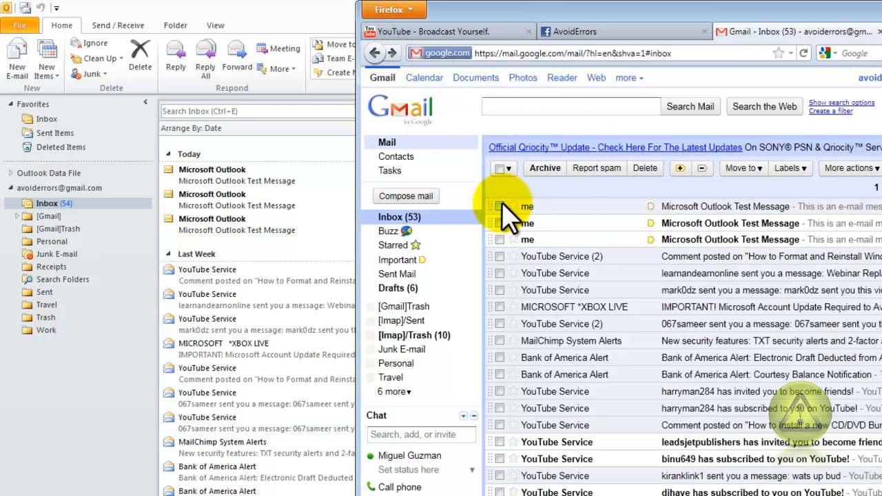
pyautogui.click(497, 206)
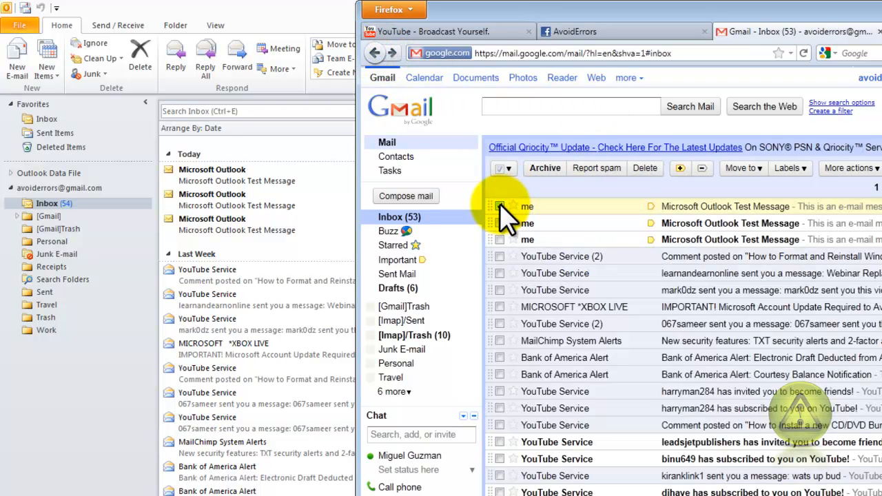
pyautogui.click(645, 168)
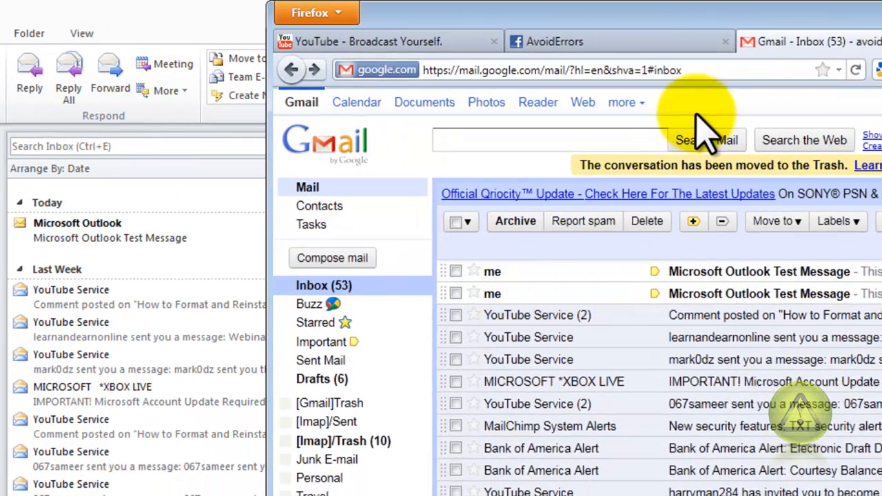
pyautogui.click(864, 69)
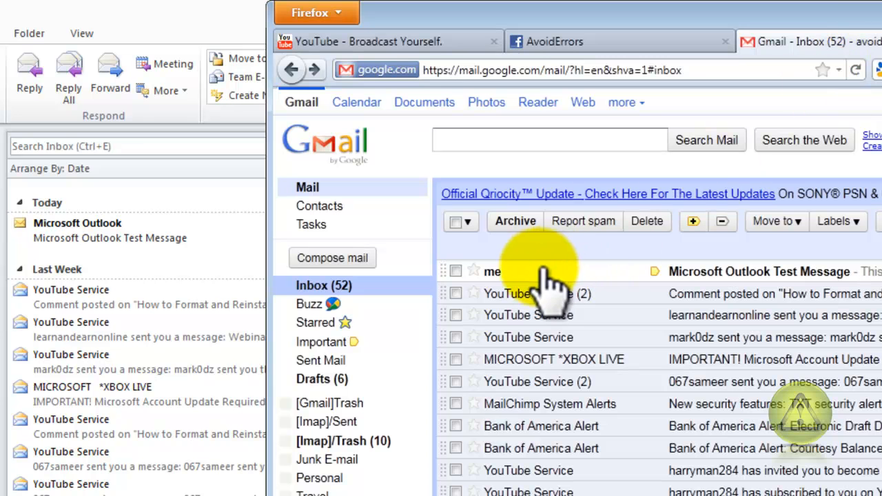
pyautogui.rightClick(540, 269)
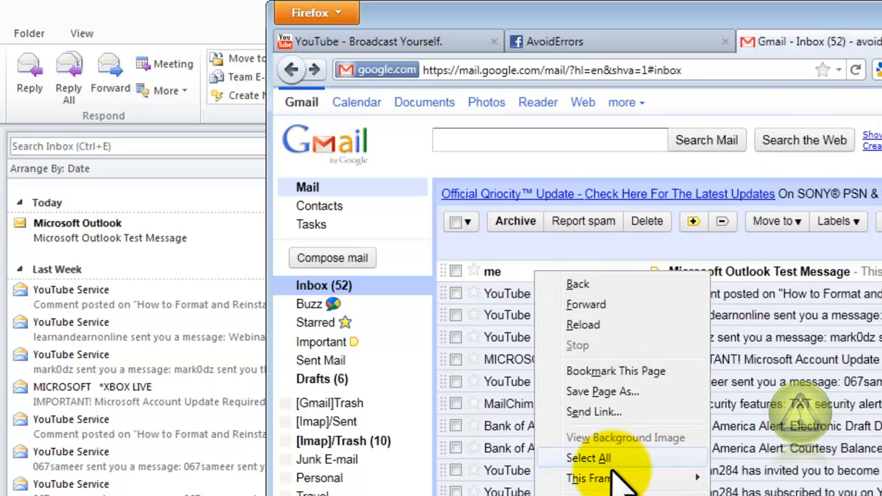